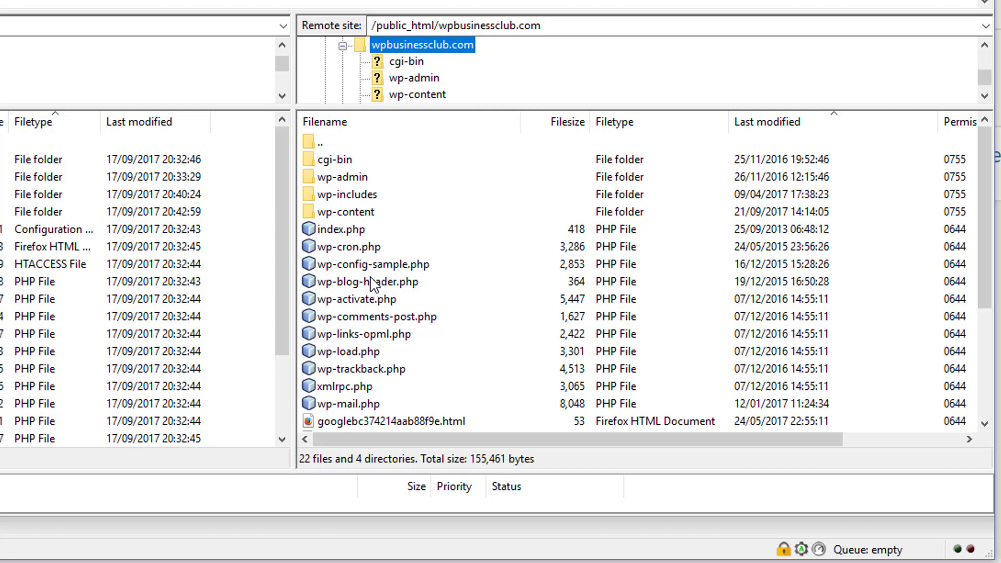
mouse_move(392, 285)
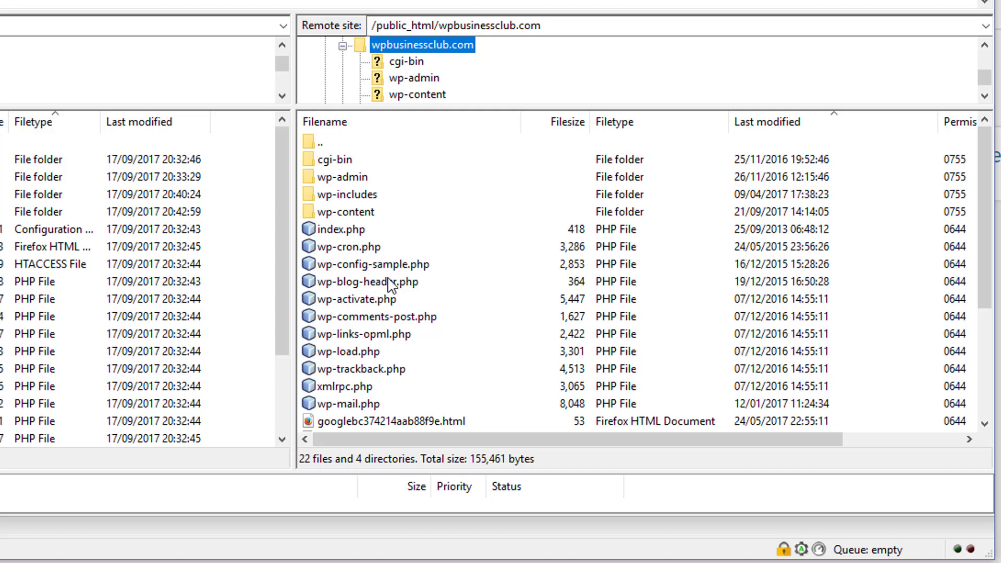
mouse_move(441, 310)
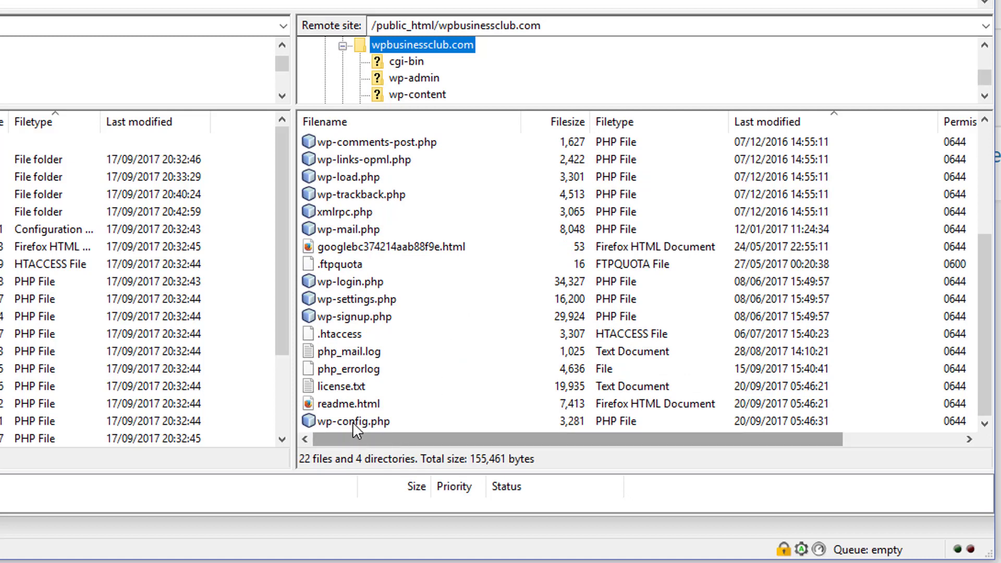
mouse_move(815, 142)
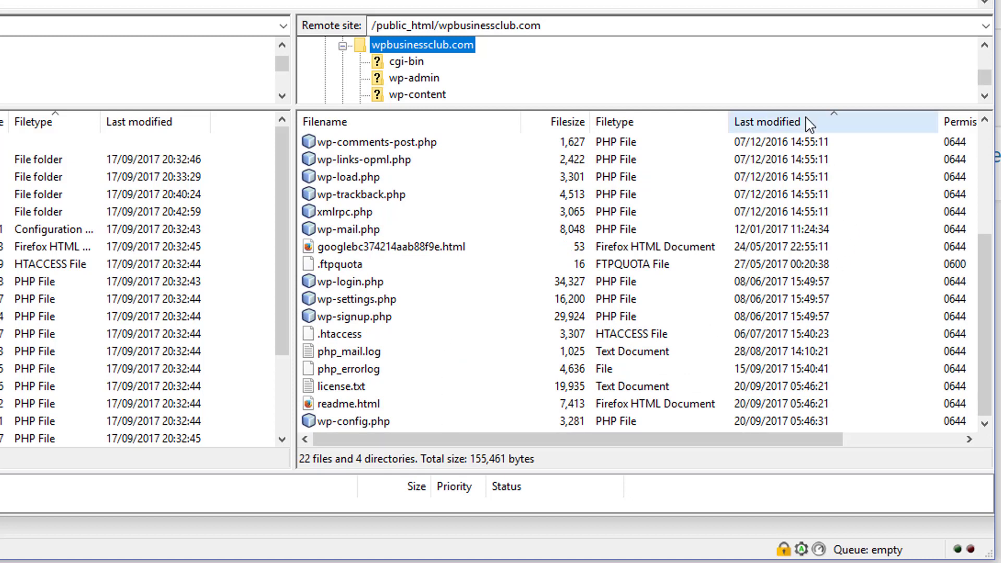
Sort remote files by name and bring up the actions for wp-config.php
left_click(326, 122)
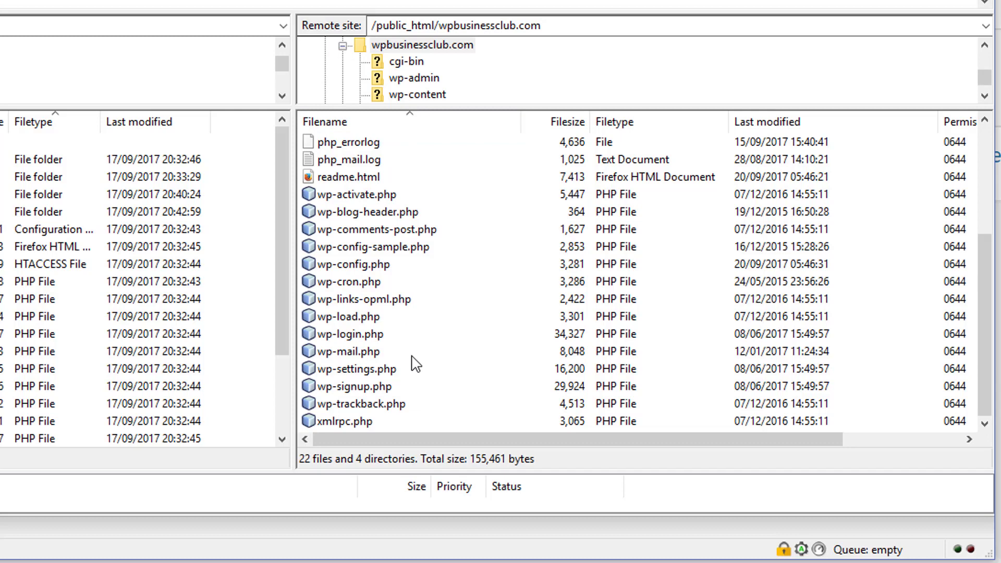
mouse_move(366, 271)
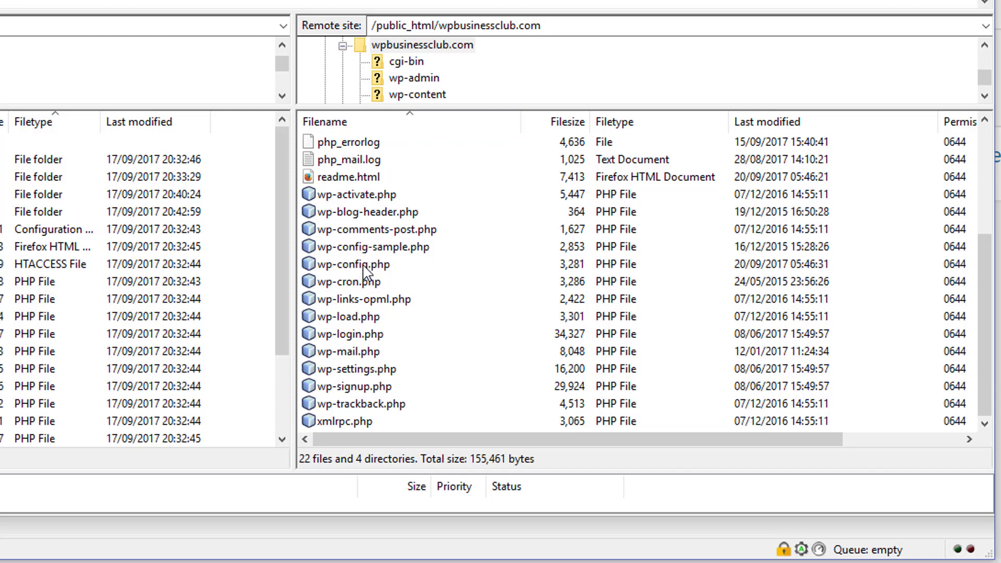
left_click(354, 264)
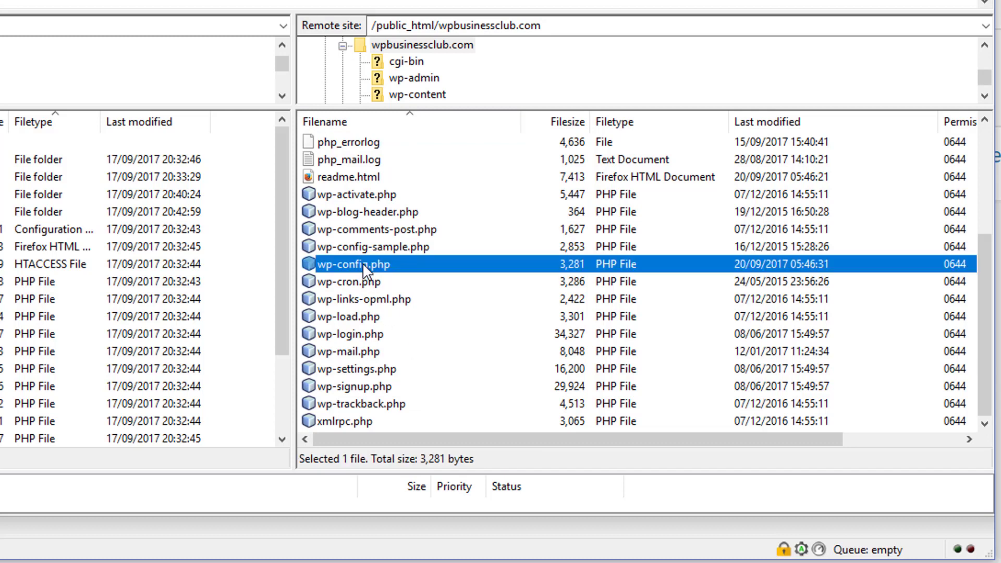
right_click(355, 264)
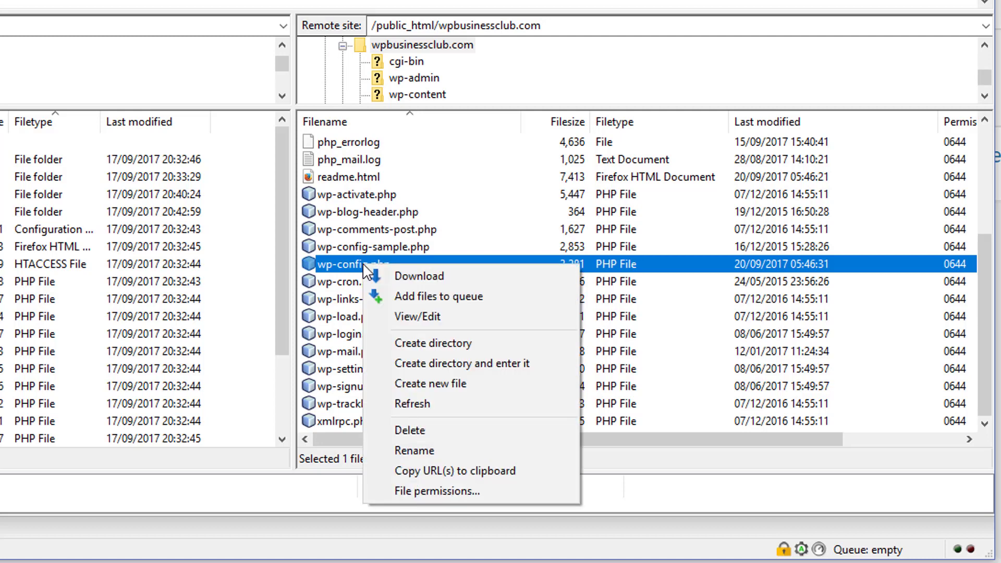
mouse_move(417, 316)
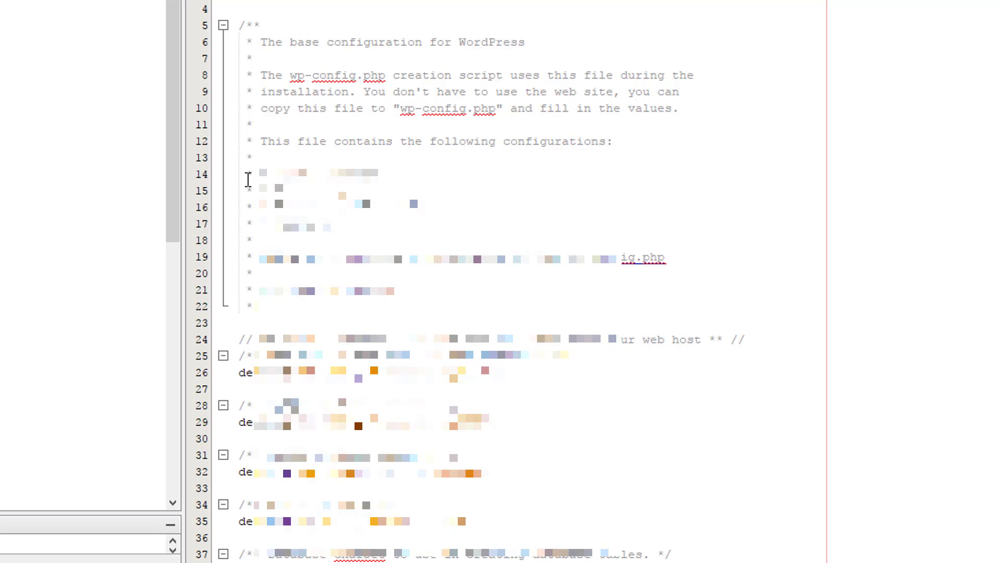
scroll("down", 3)
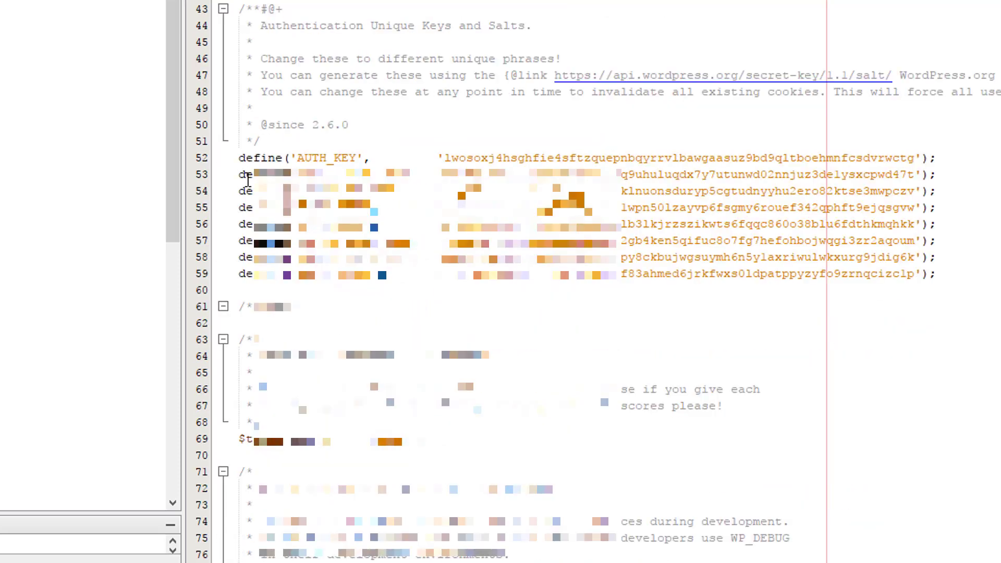
scroll("down", 3)
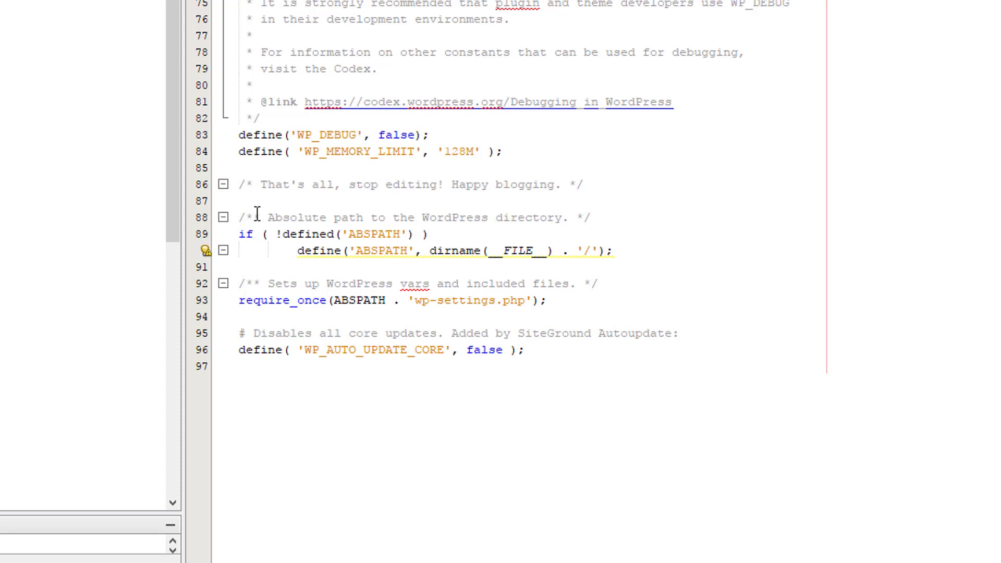
mouse_move(258, 177)
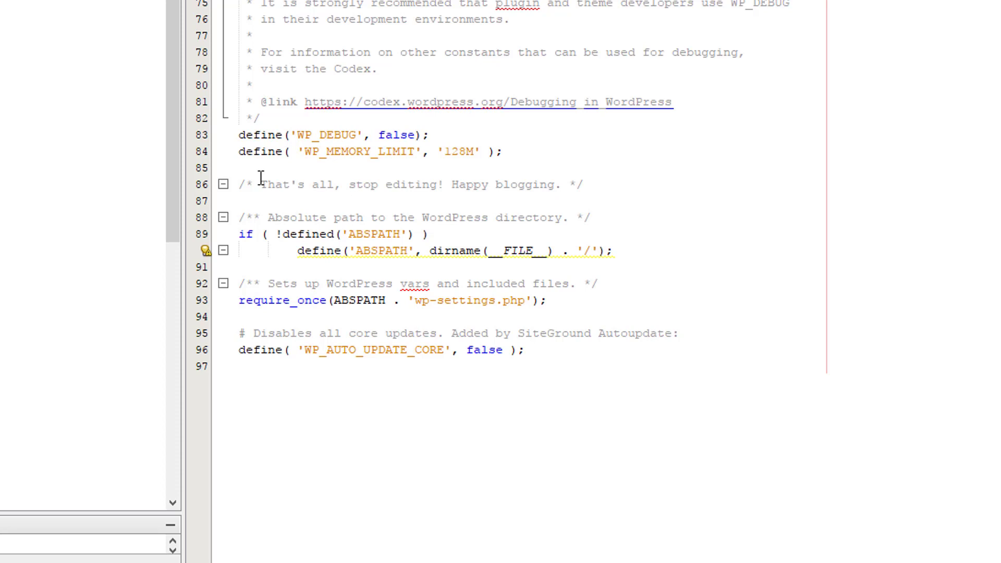
mouse_move(257, 497)
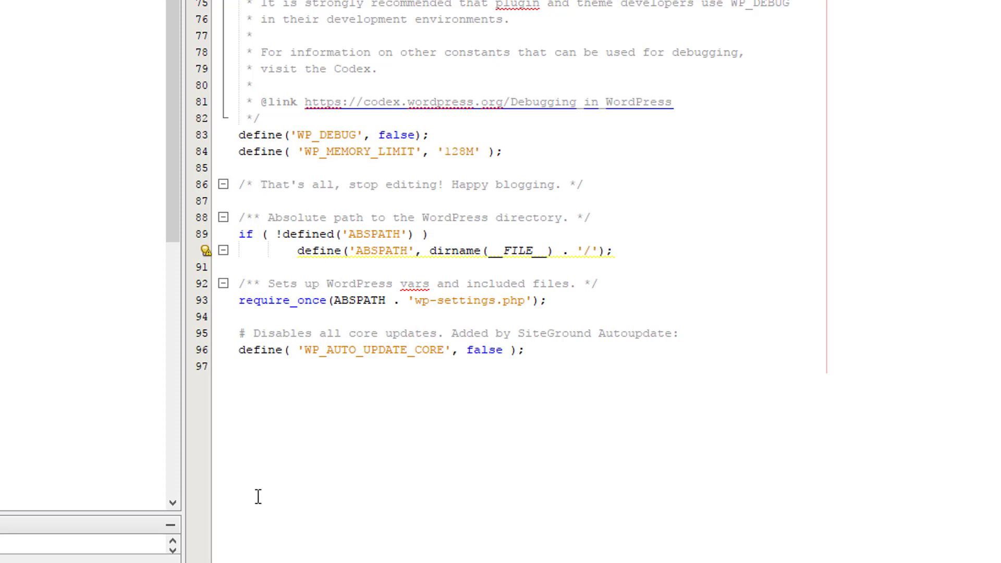
mouse_move(540, 343)
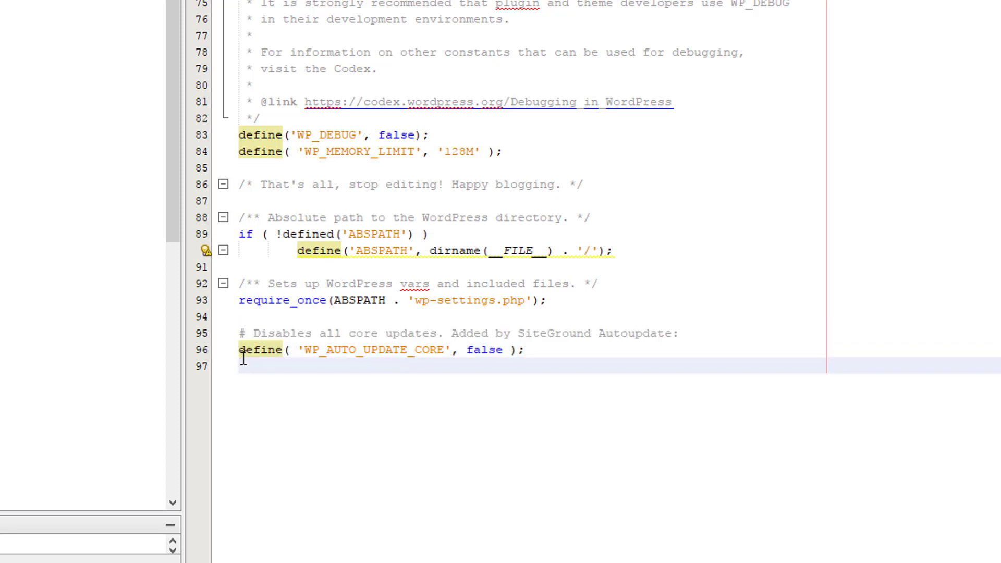
mouse_move(574, 349)
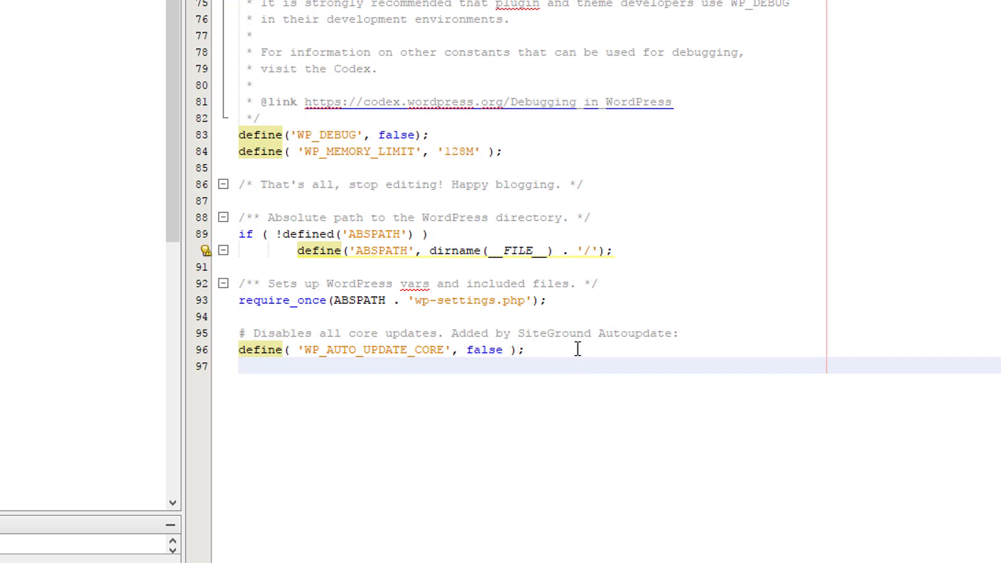
left_click(268, 364)
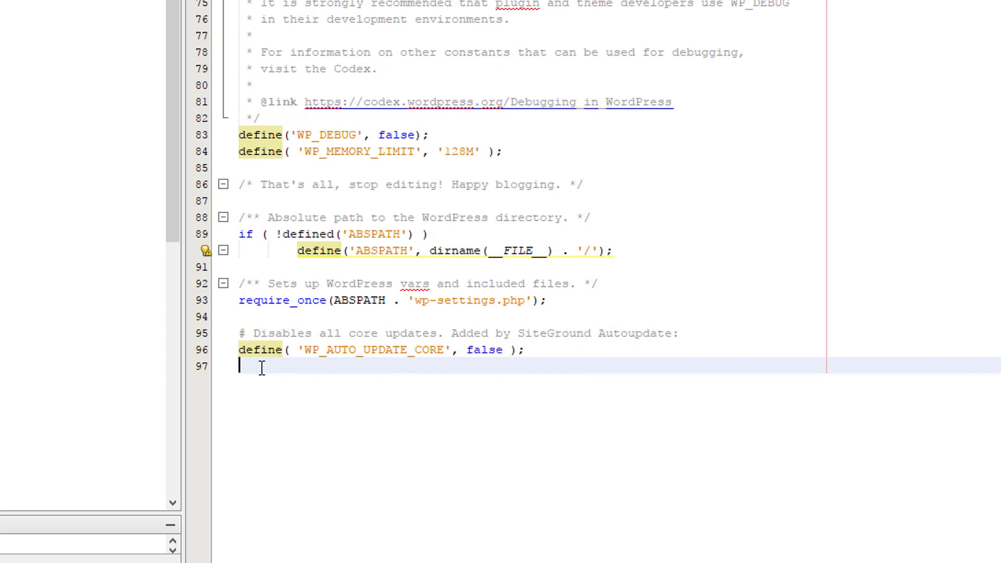
left_click(239, 349)
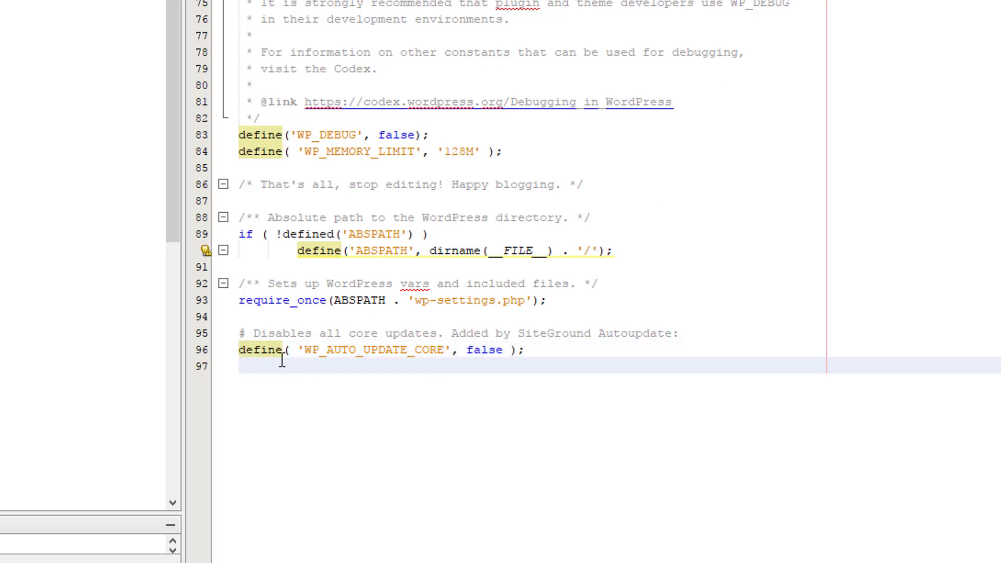
Close the wp-config.php editor tab in NetBeans, saving the modified file
left_click(246, 364)
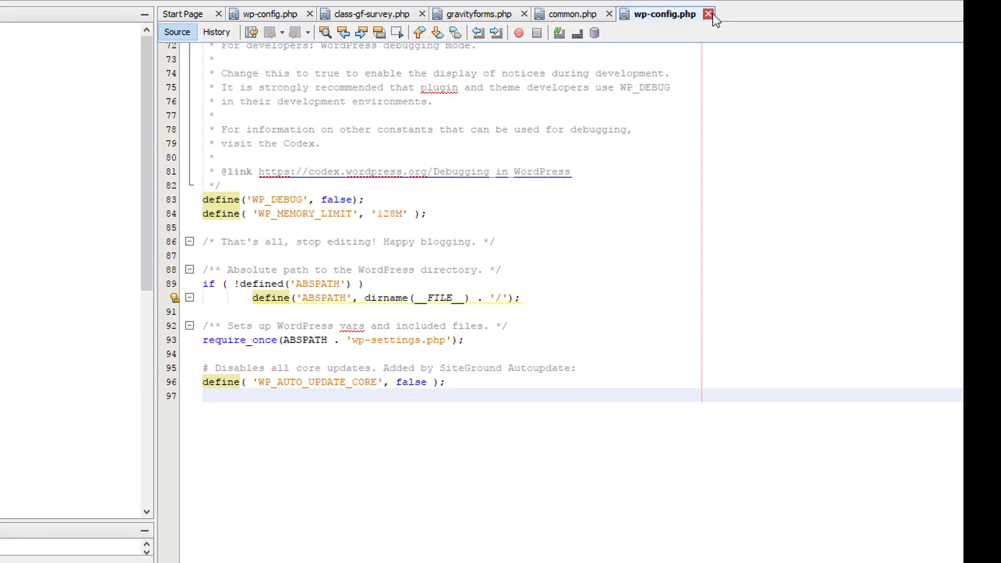
left_click(707, 13)
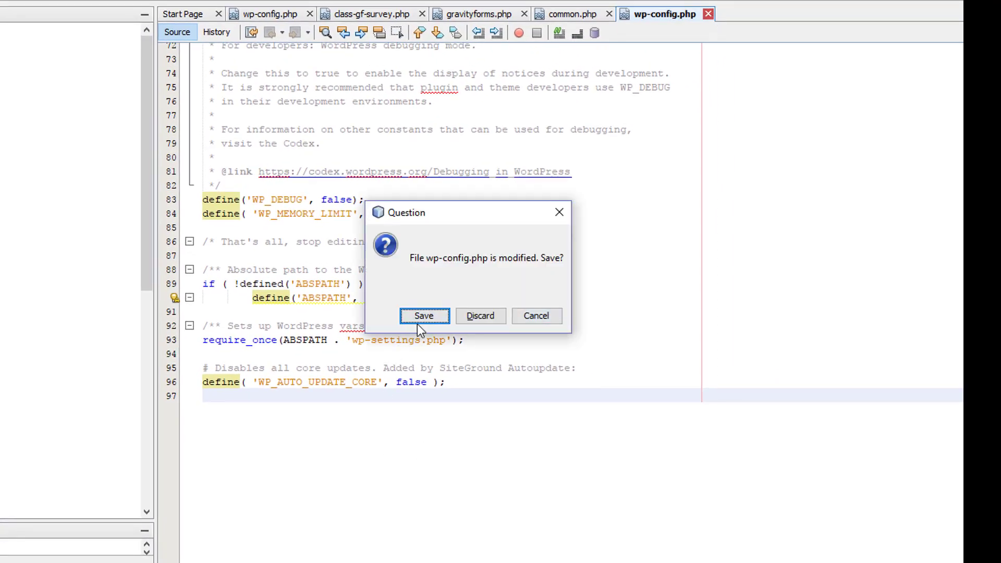
left_click(481, 316)
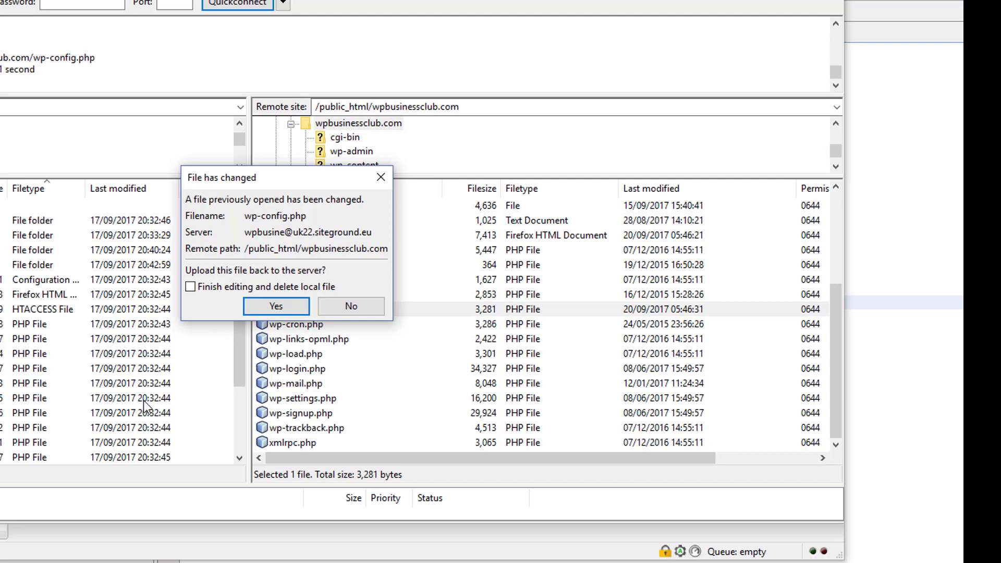
mouse_move(213, 306)
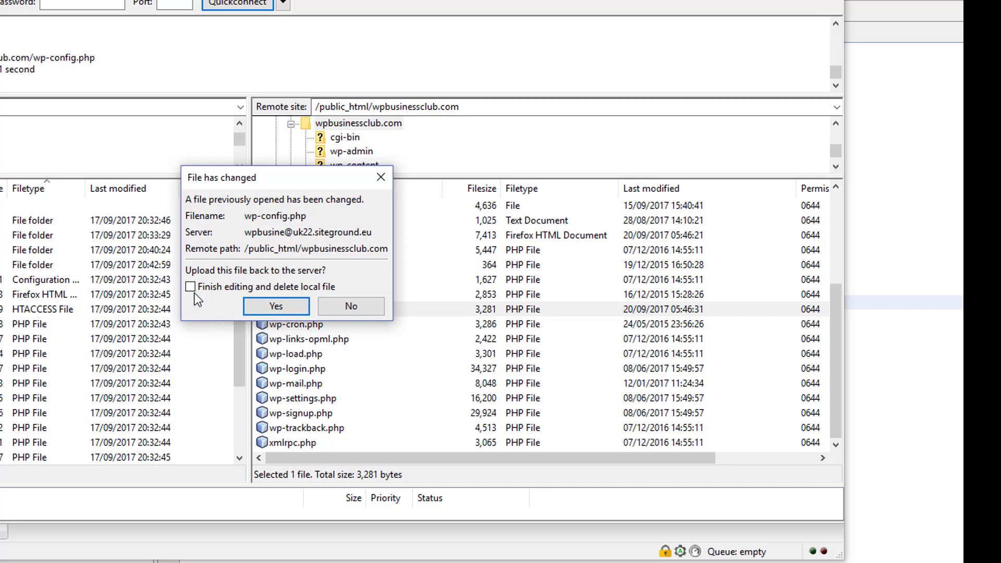
Confirm uploading the changed wp-config.php, finishing editing and deleting the local copy
left_click(191, 286)
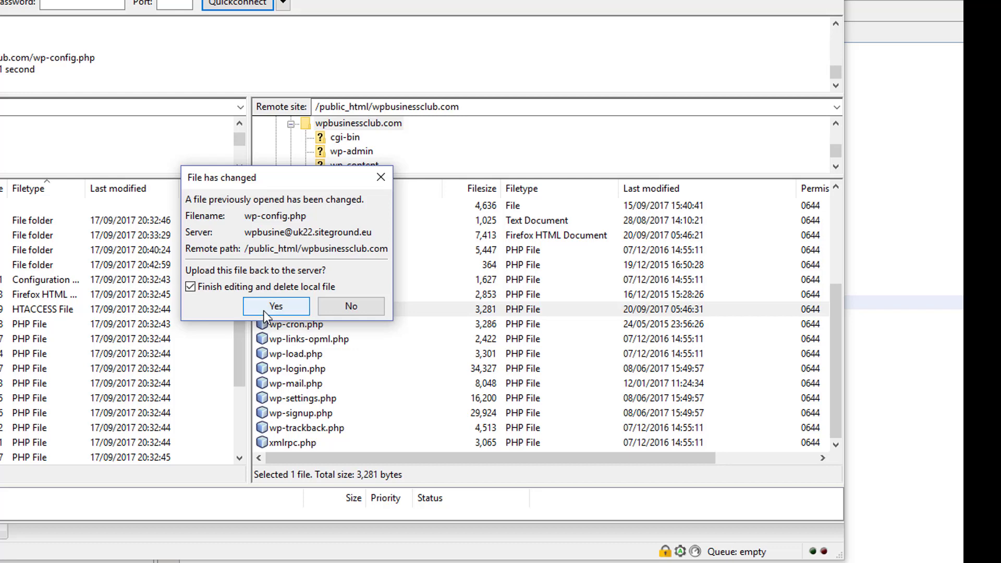
left_click(275, 306)
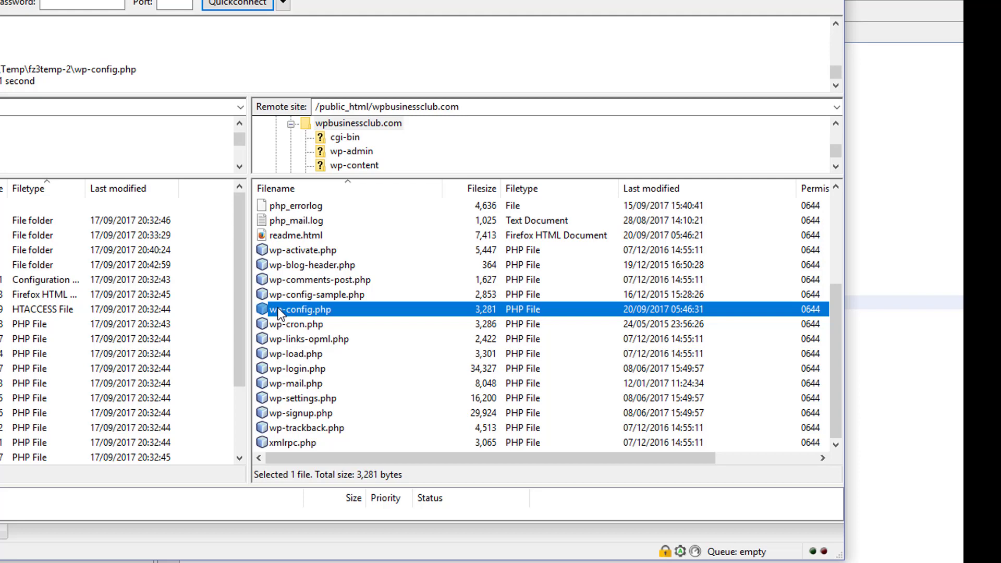
mouse_move(282, 316)
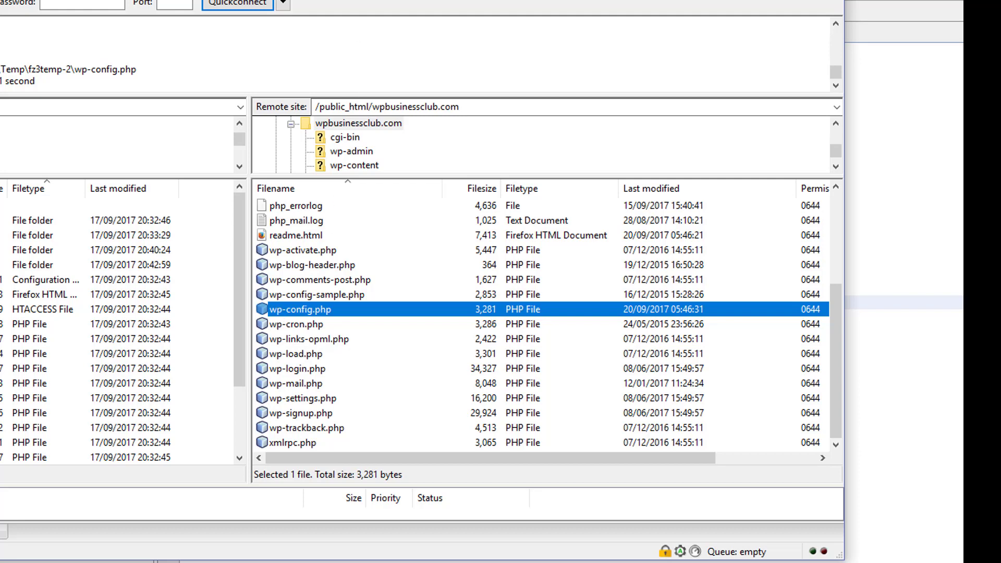